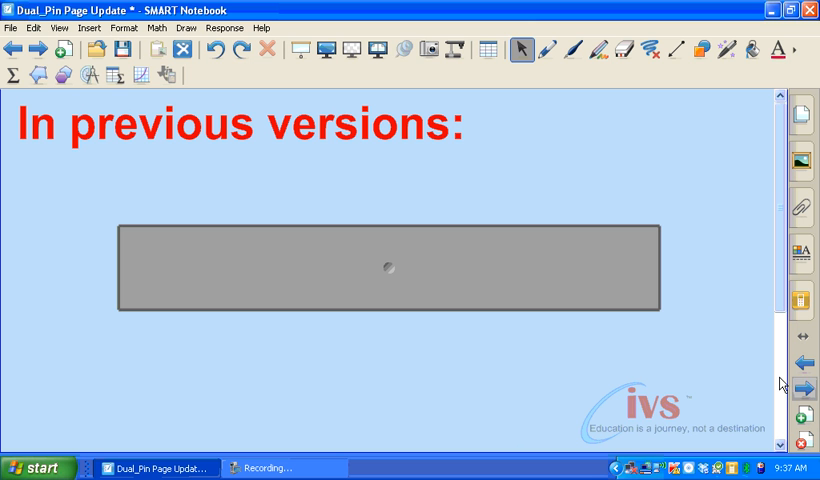
pyautogui.moveTo(706, 316)
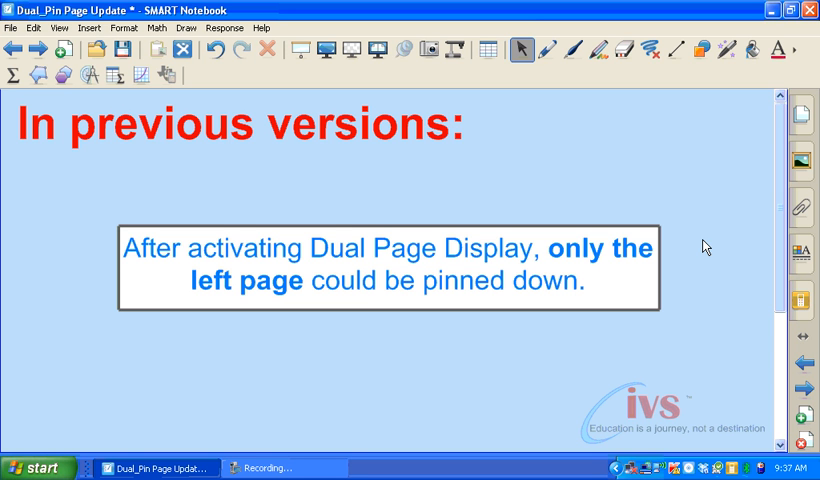
pyautogui.moveTo(748, 360)
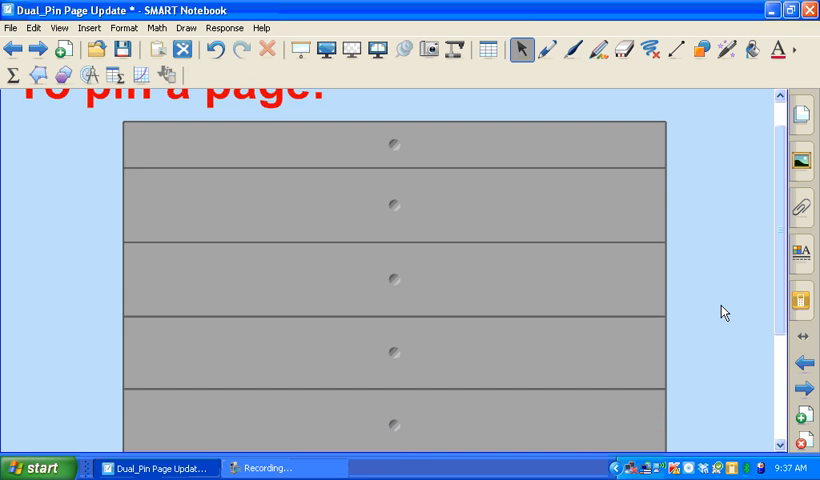
# - Scroll up on the pinning-instructions slide to bring the covered steps into view
pyautogui.scroll(3)
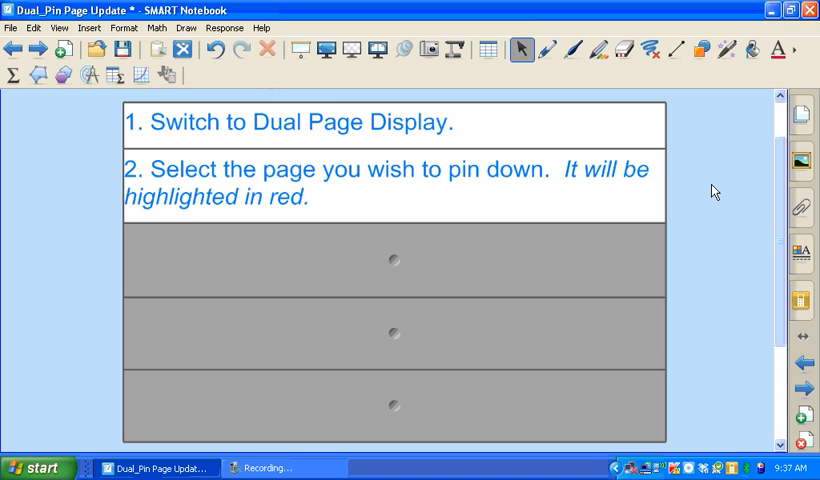
pyautogui.moveTo(612, 280)
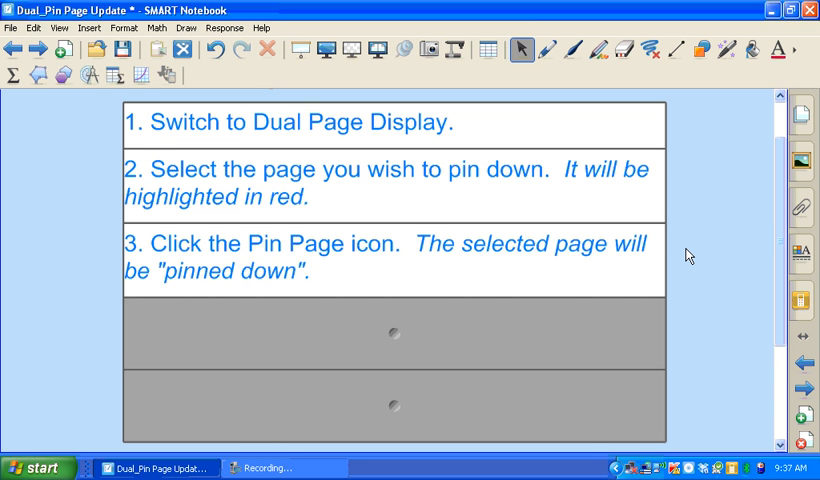
pyautogui.moveTo(716, 252)
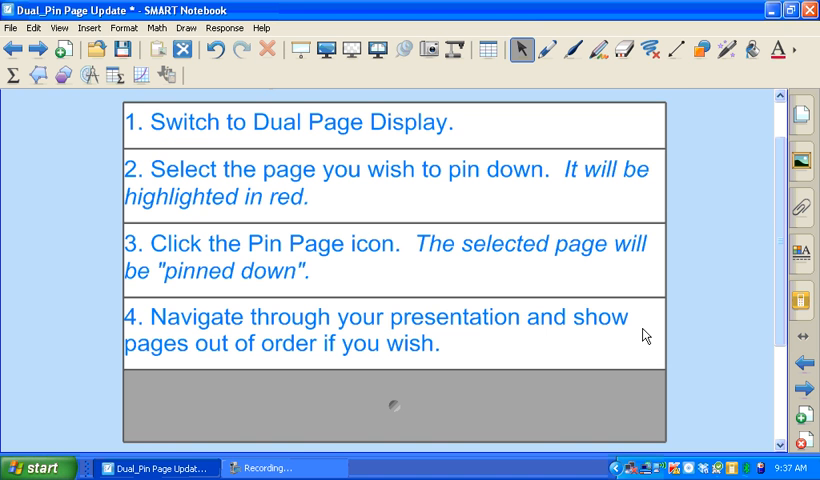
pyautogui.moveTo(708, 320)
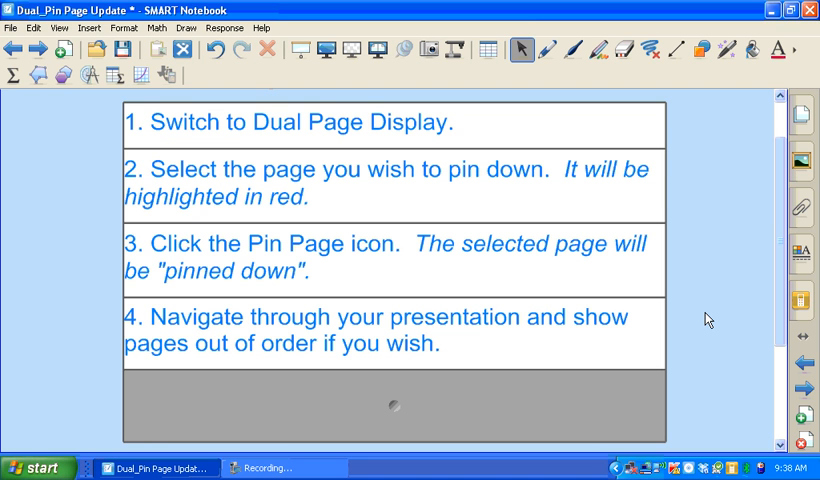
pyautogui.moveTo(748, 400)
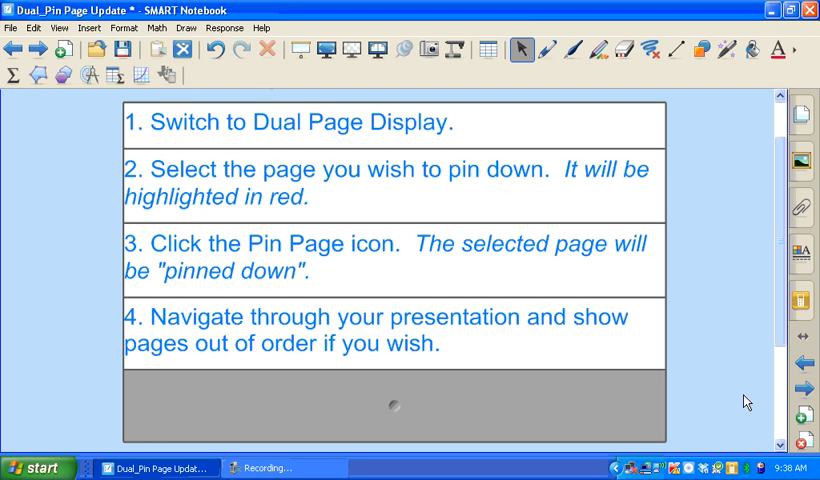
pyautogui.moveTo(684, 398)
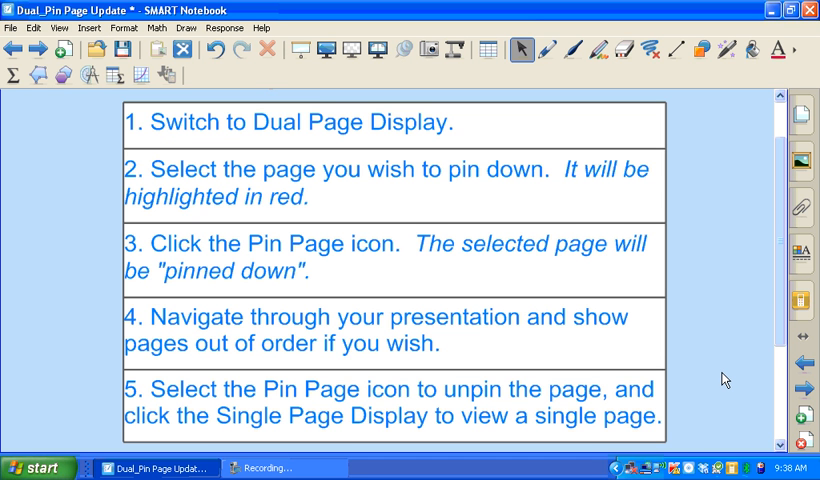
pyautogui.moveTo(372, 58)
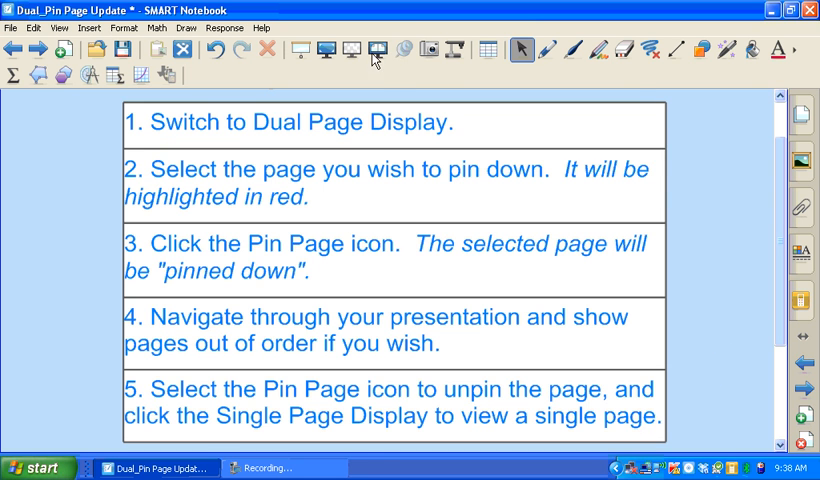
# - Show the 'In previous versions' and 'To pin a page' slides side by side, then return to single-page view
pyautogui.click(374, 50)
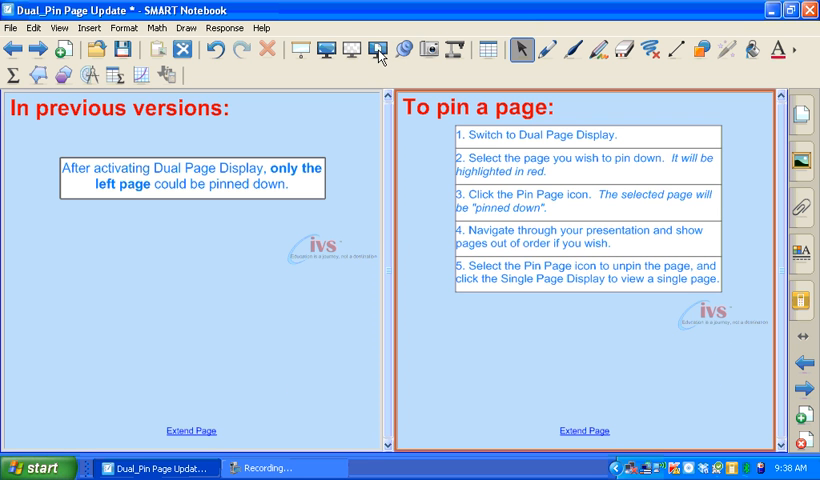
pyautogui.moveTo(324, 128)
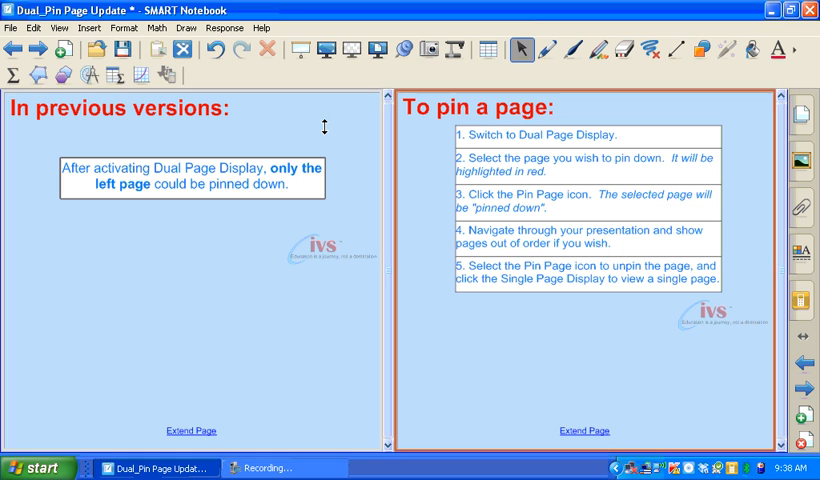
pyautogui.moveTo(368, 190)
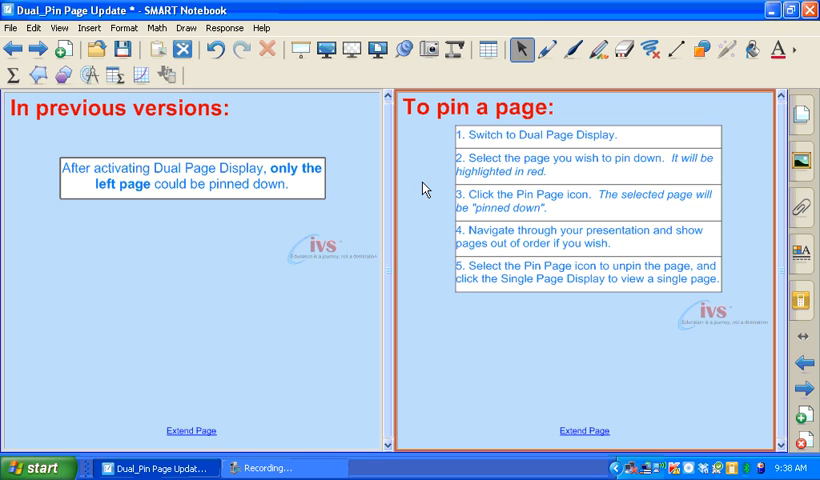
pyautogui.moveTo(400, 56)
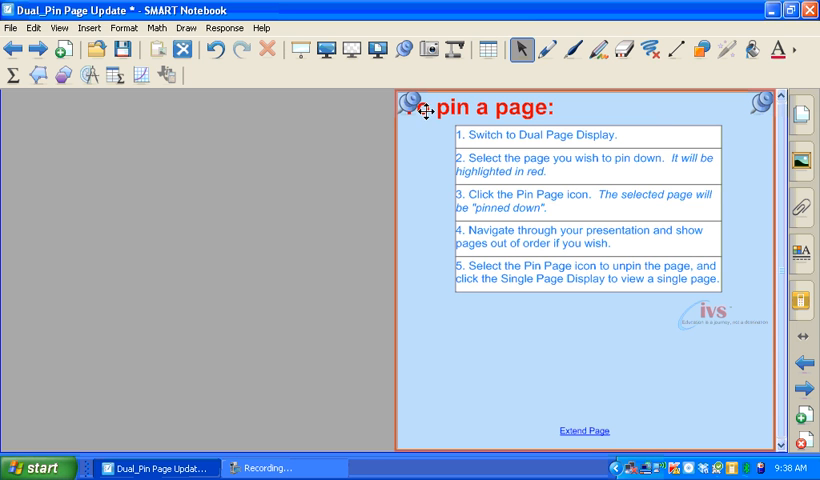
pyautogui.moveTo(762, 104)
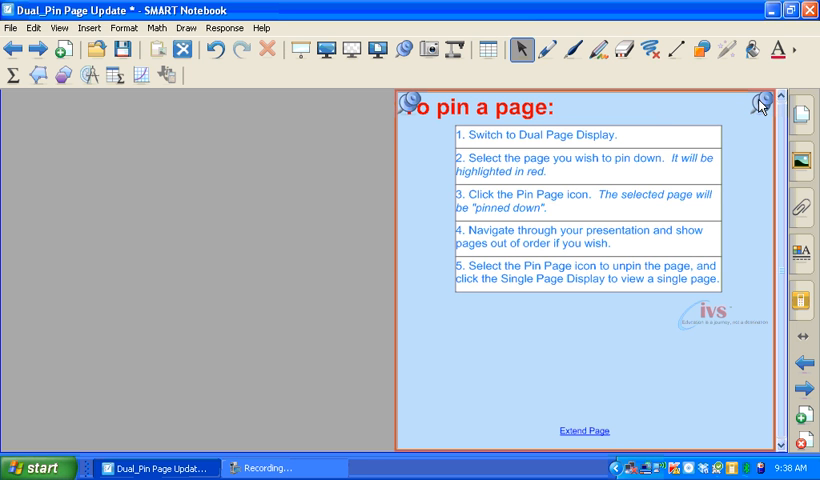
pyautogui.moveTo(578, 136)
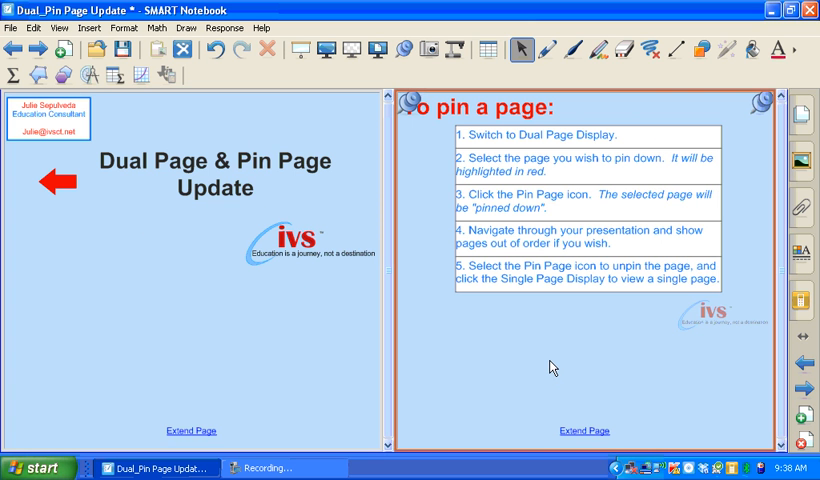
pyautogui.moveTo(390, 62)
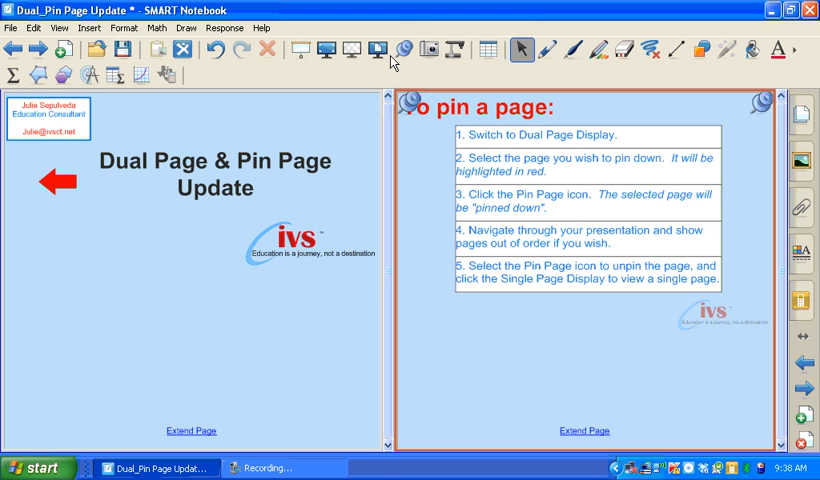
pyautogui.moveTo(404, 48)
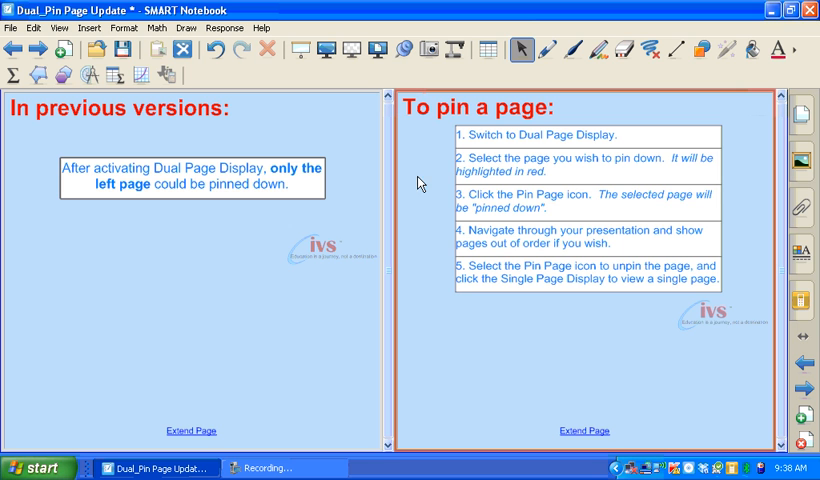
pyautogui.moveTo(400, 100)
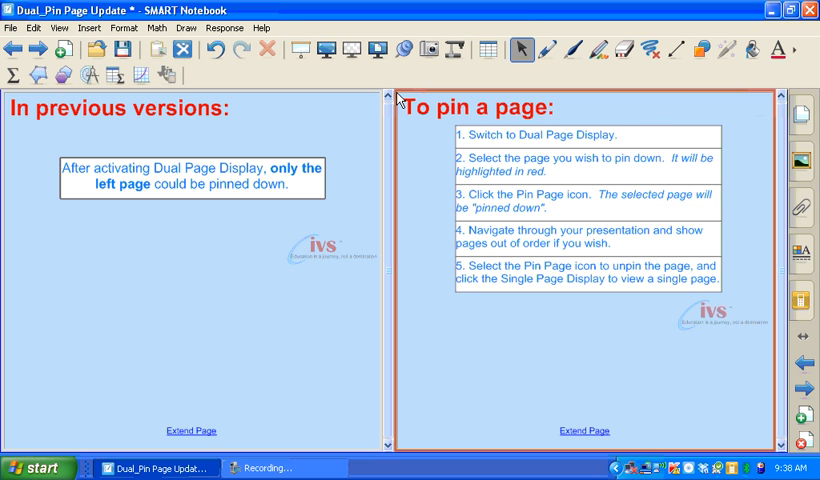
pyautogui.moveTo(378, 68)
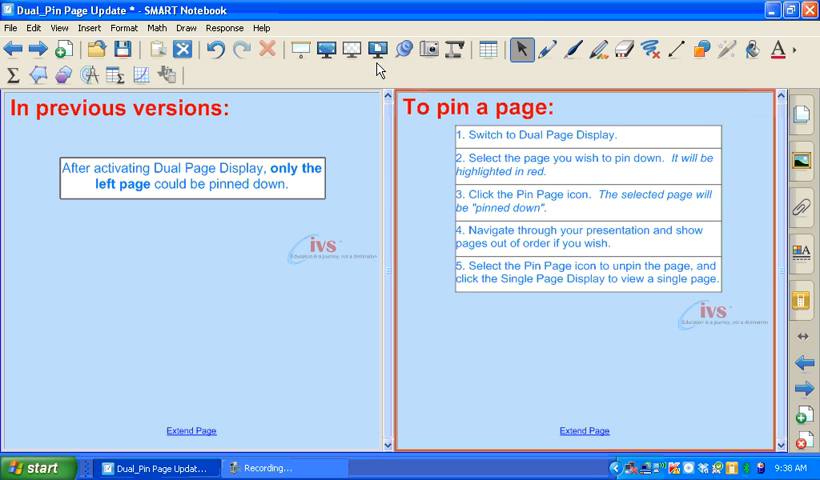
pyautogui.moveTo(372, 50)
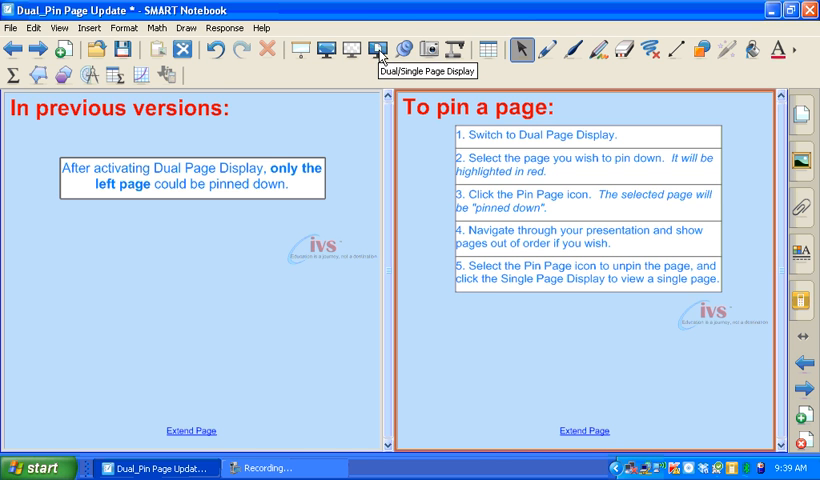
pyautogui.click(372, 48)
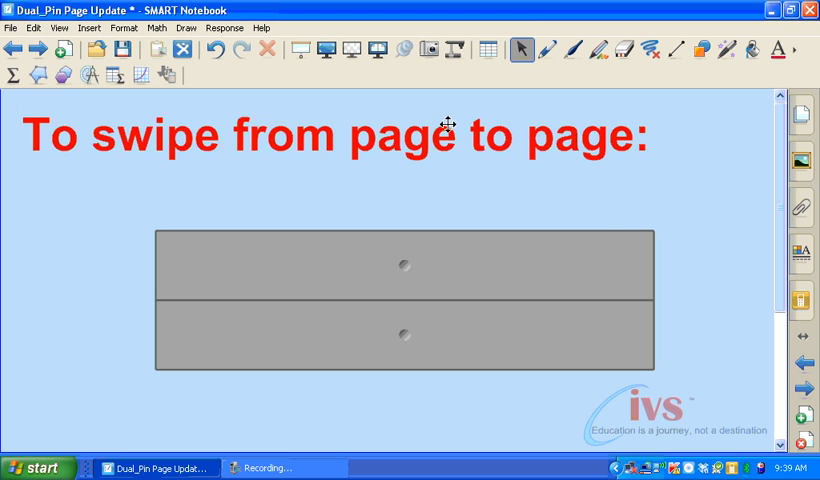
pyautogui.moveTo(700, 194)
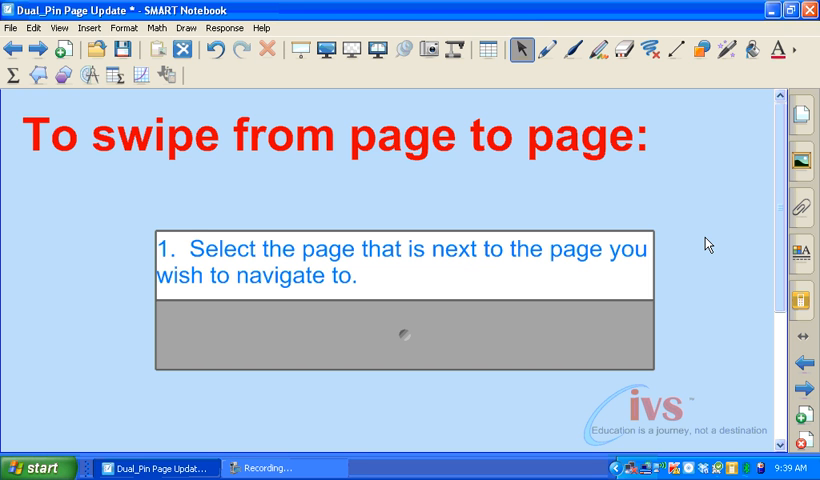
pyautogui.moveTo(594, 332)
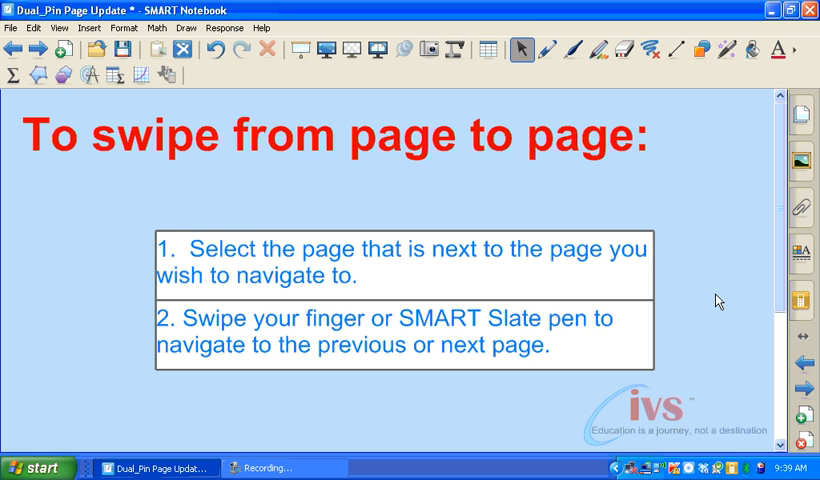
pyautogui.moveTo(704, 290)
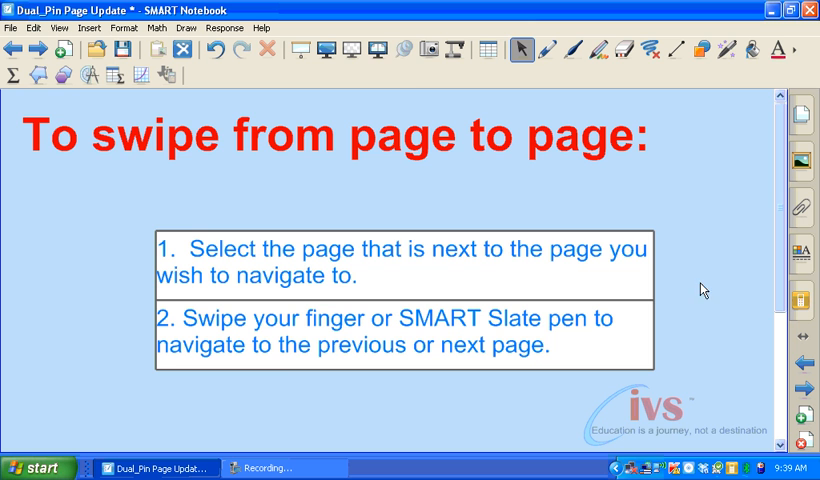
pyautogui.moveTo(378, 52)
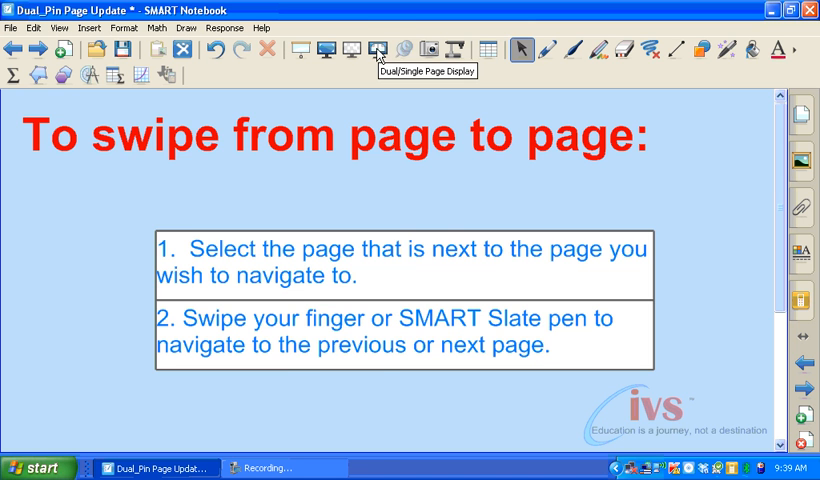
# - Switch to Dual Page Display, select the left 'To swipe' page and swipe back to earlier pages
pyautogui.click(376, 48)
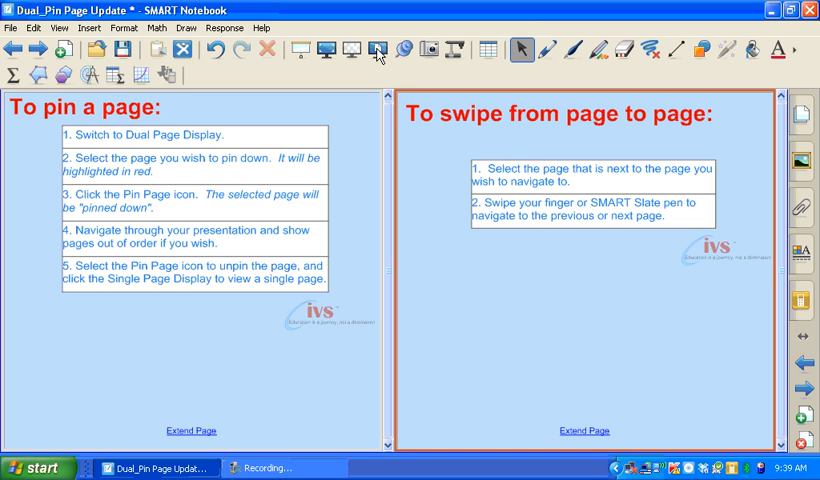
pyautogui.moveTo(540, 308)
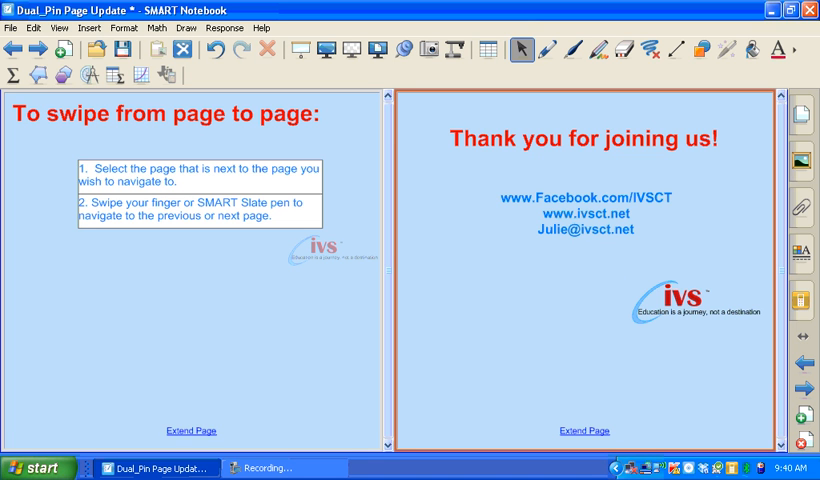
pyautogui.click(148, 338)
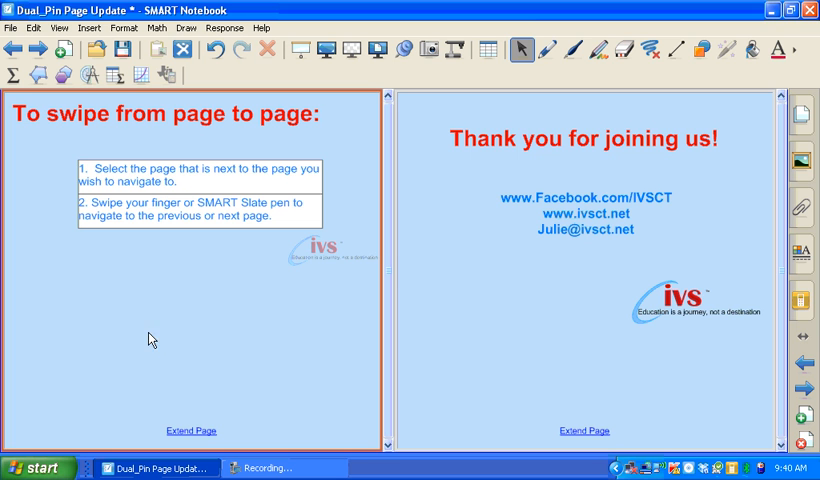
pyautogui.moveTo(168, 292); pyautogui.dragTo(296, 292)
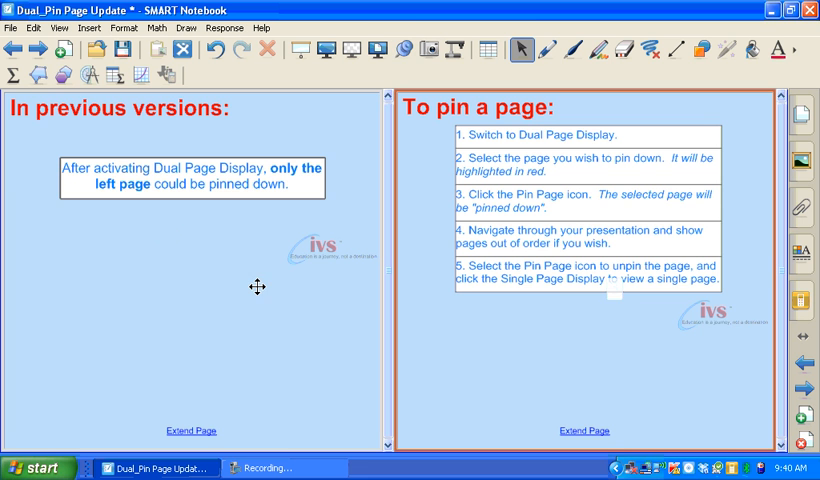
pyautogui.moveTo(382, 56)
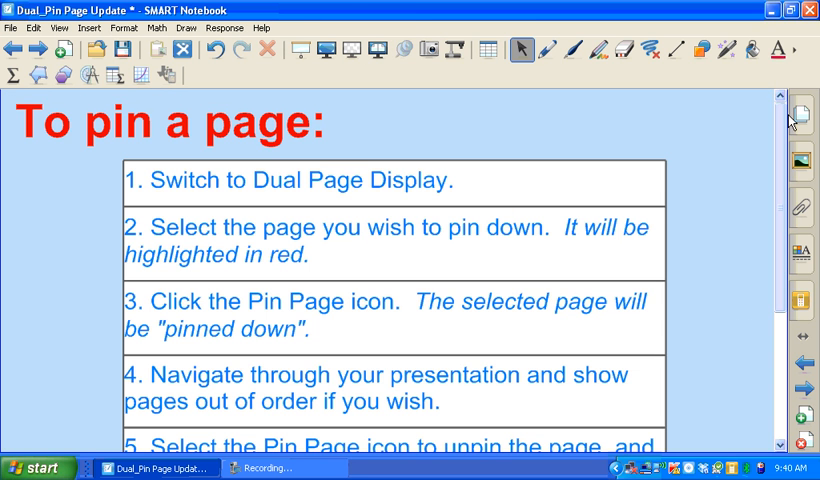
# - Navigate forward to the final 'Thank you for joining us!' slide
pyautogui.click(800, 112)
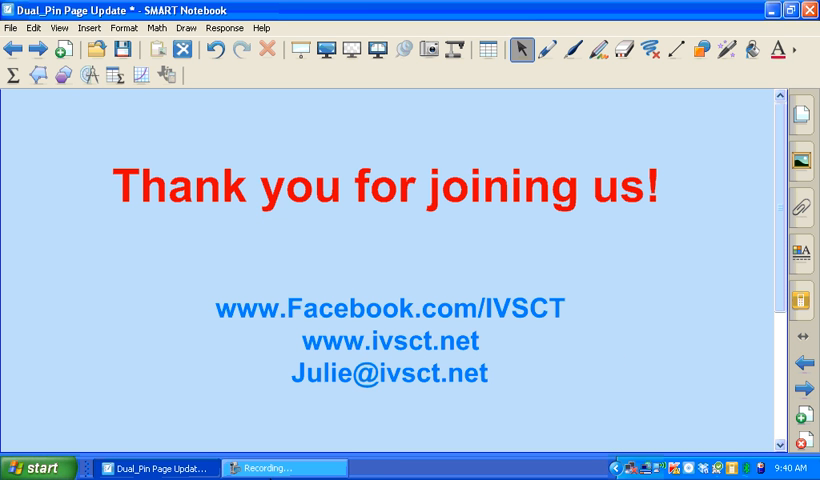
pyautogui.click(270, 468)
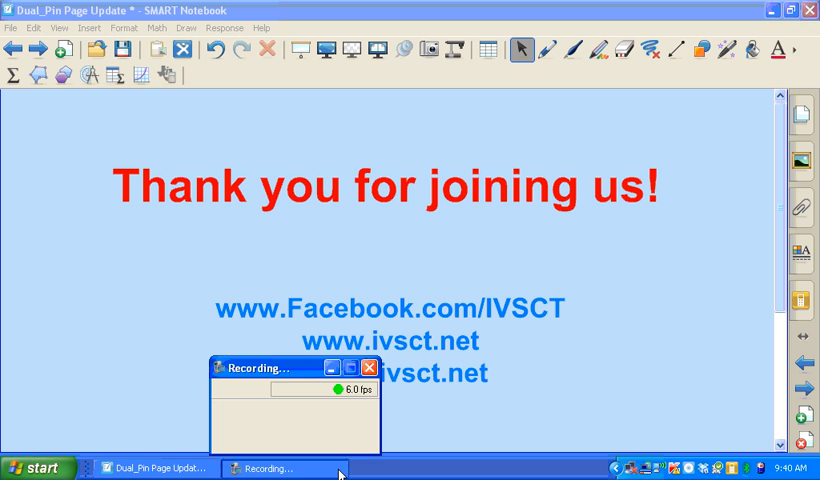